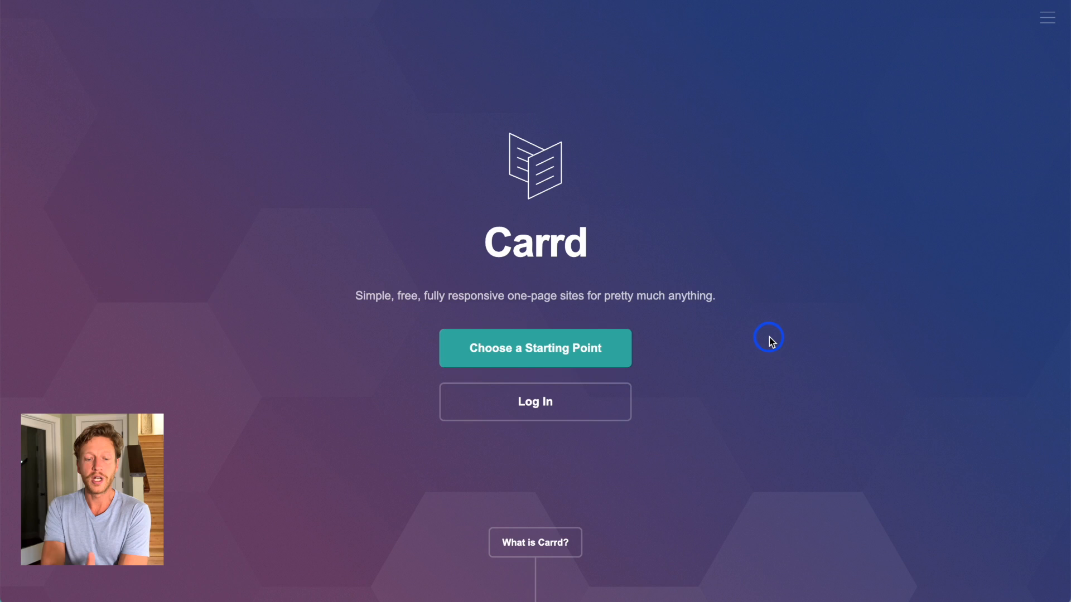
Step: Scroll the homepage down past the examples to the 'Optional: Go Pro!' features list
scroll("down", 3)
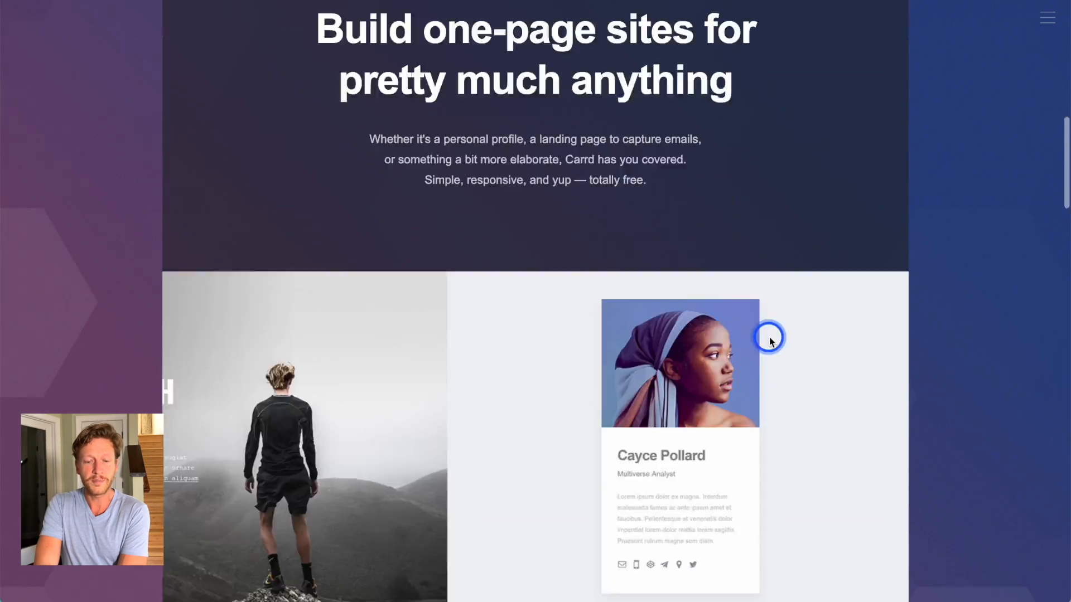
scroll("down", 3)
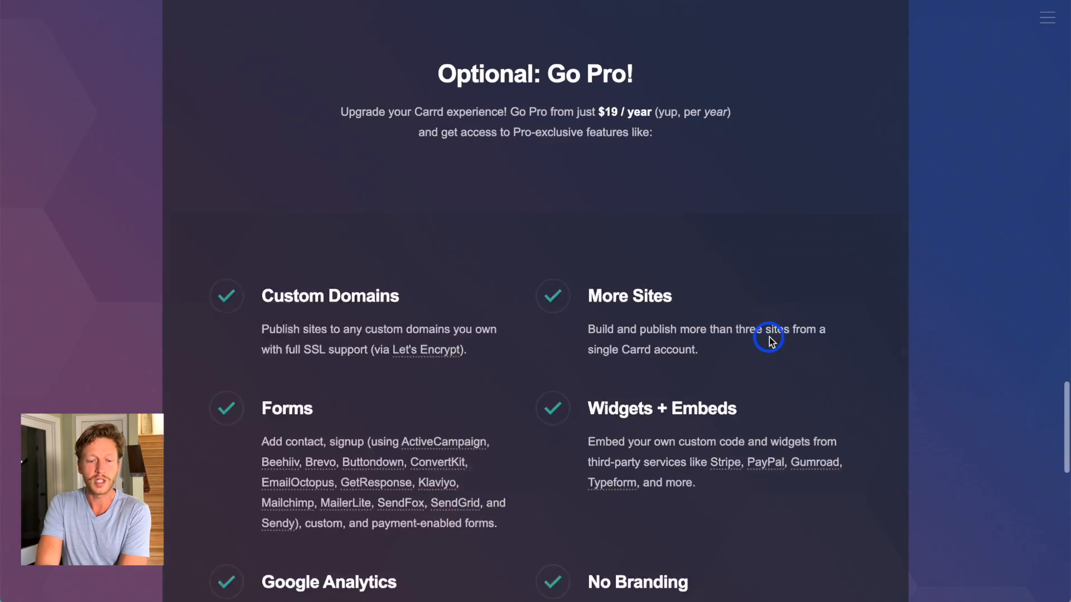
scroll("down", 3)
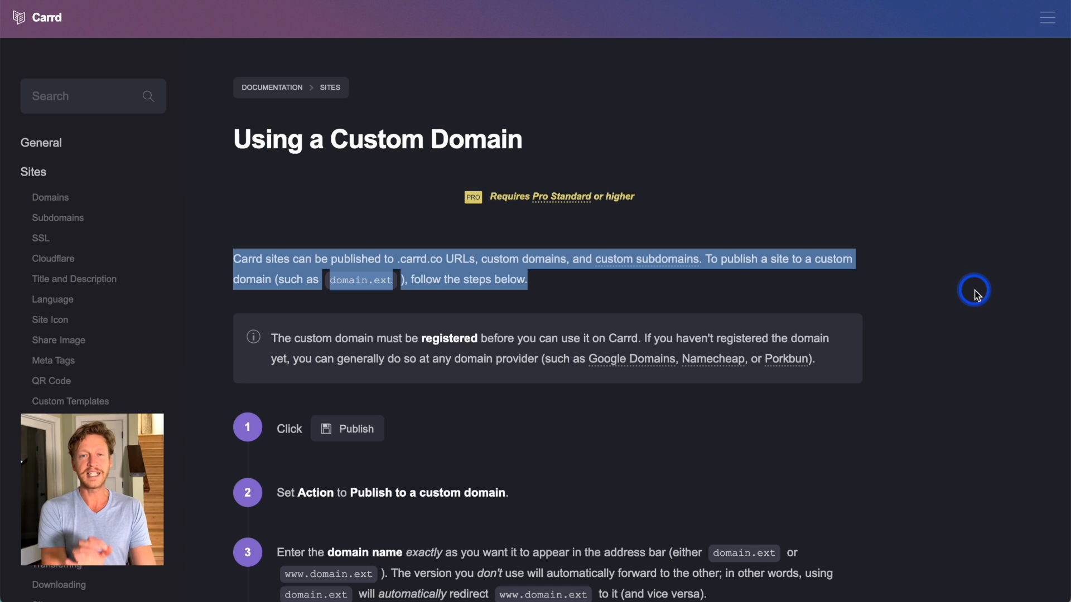
mouse_move(528, 263)
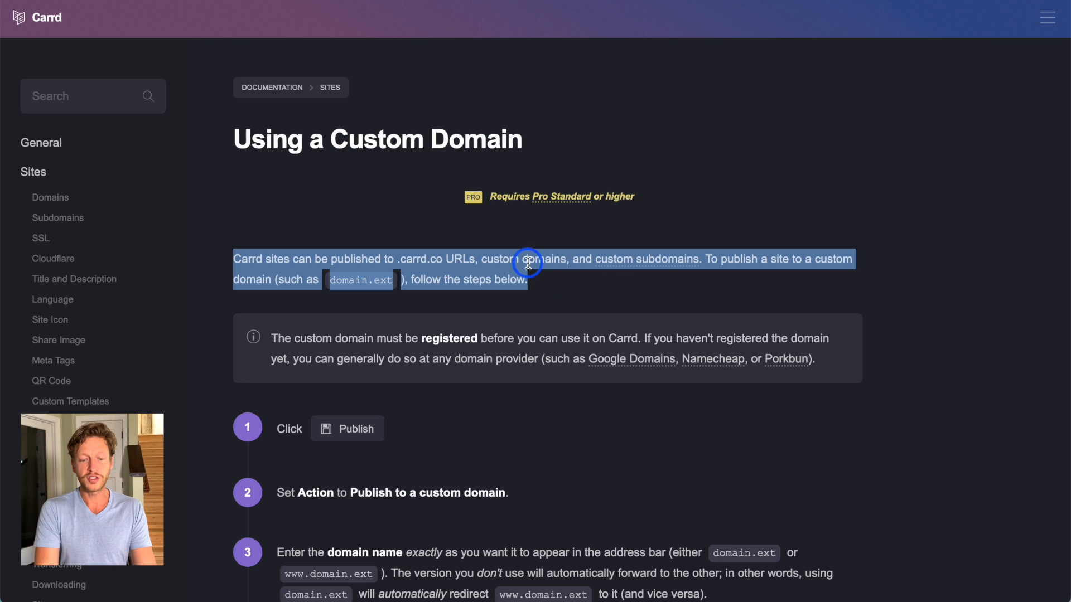
Step: Select the first paragraph of the 'Using a Custom Domain' guide about publishing to custom domains
left_click(583, 292)
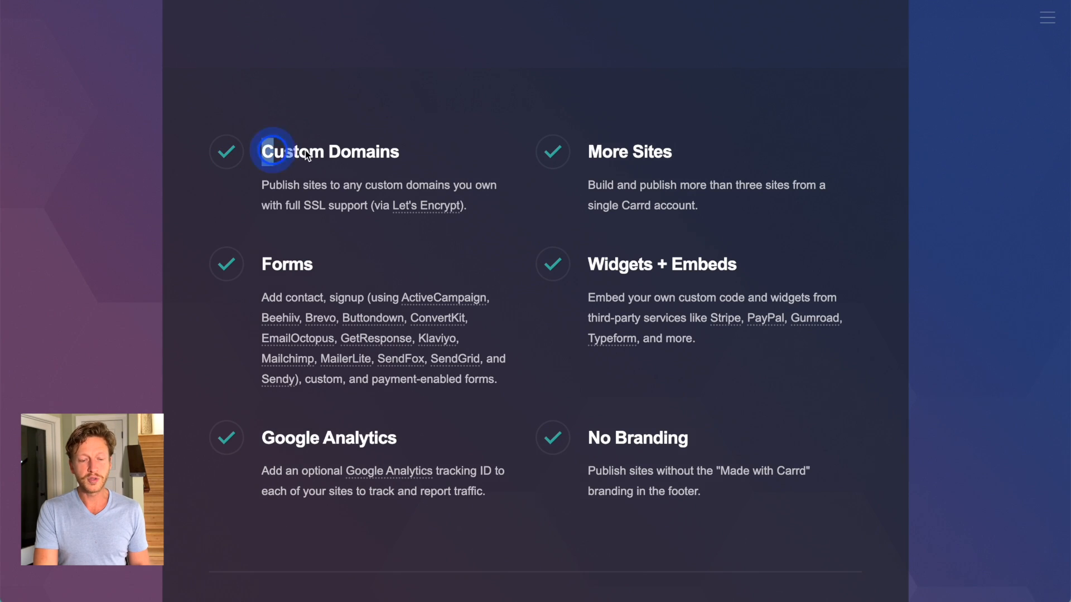
Step: Highlight the 'Custom Domains' heading at the top of the Pro features list
double_click(330, 152)
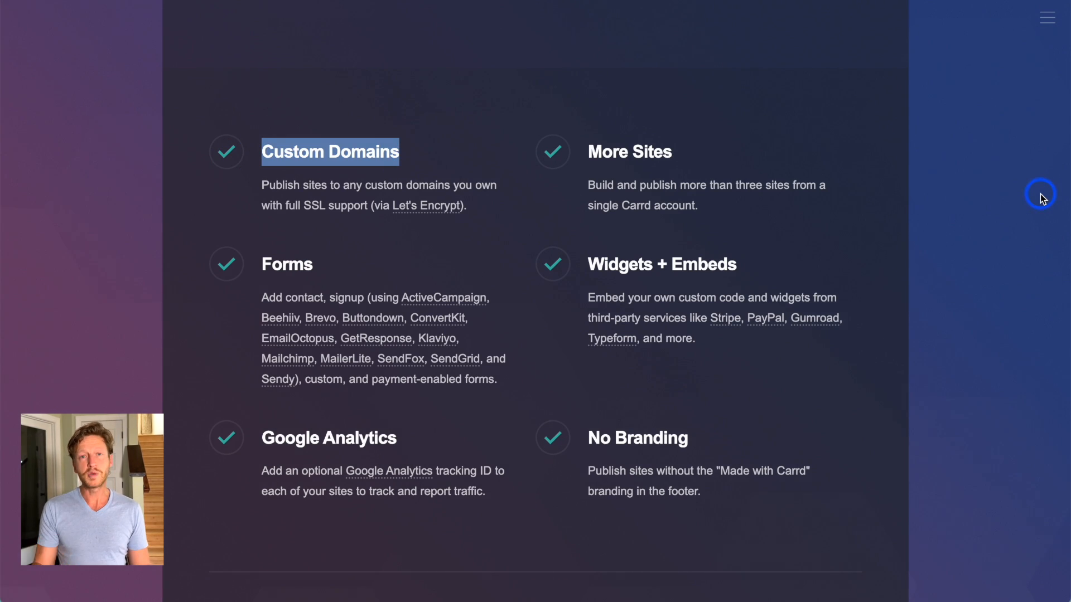